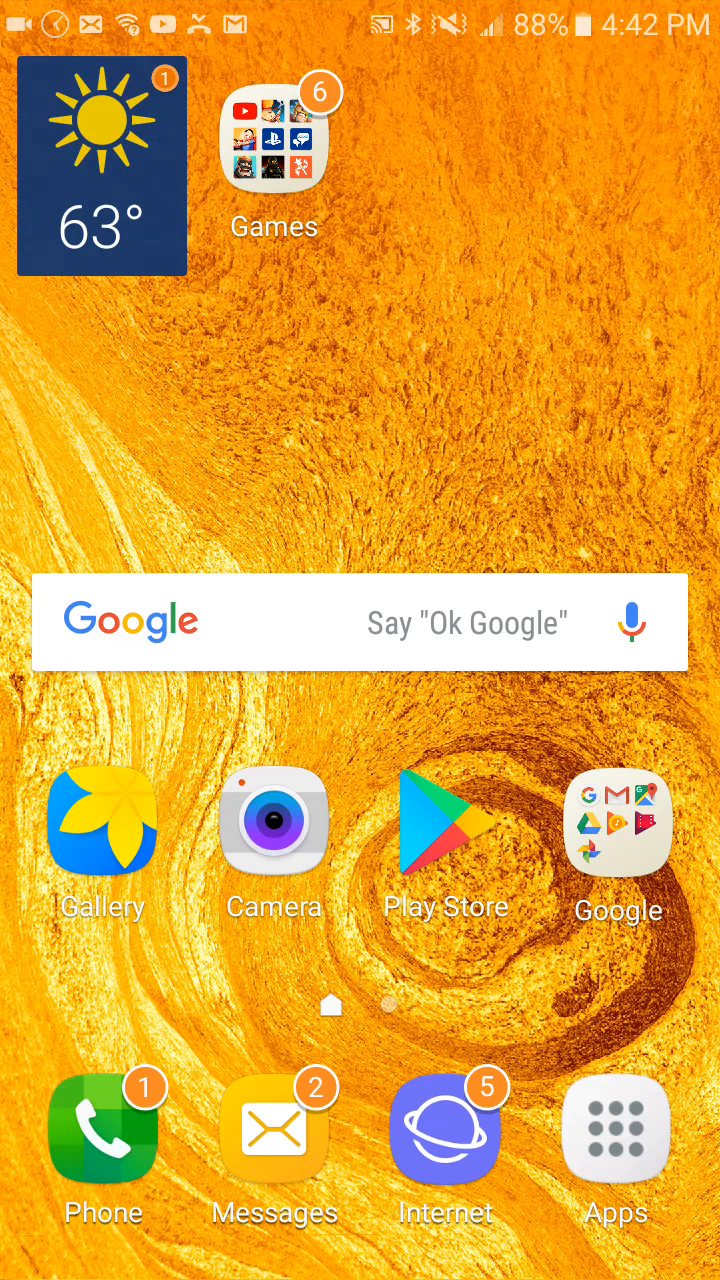
Launch 360 Flight to show the four-step drone power-on and Wi-Fi connection guide
{"action": "left_click", "coordinate": [274, 135]}
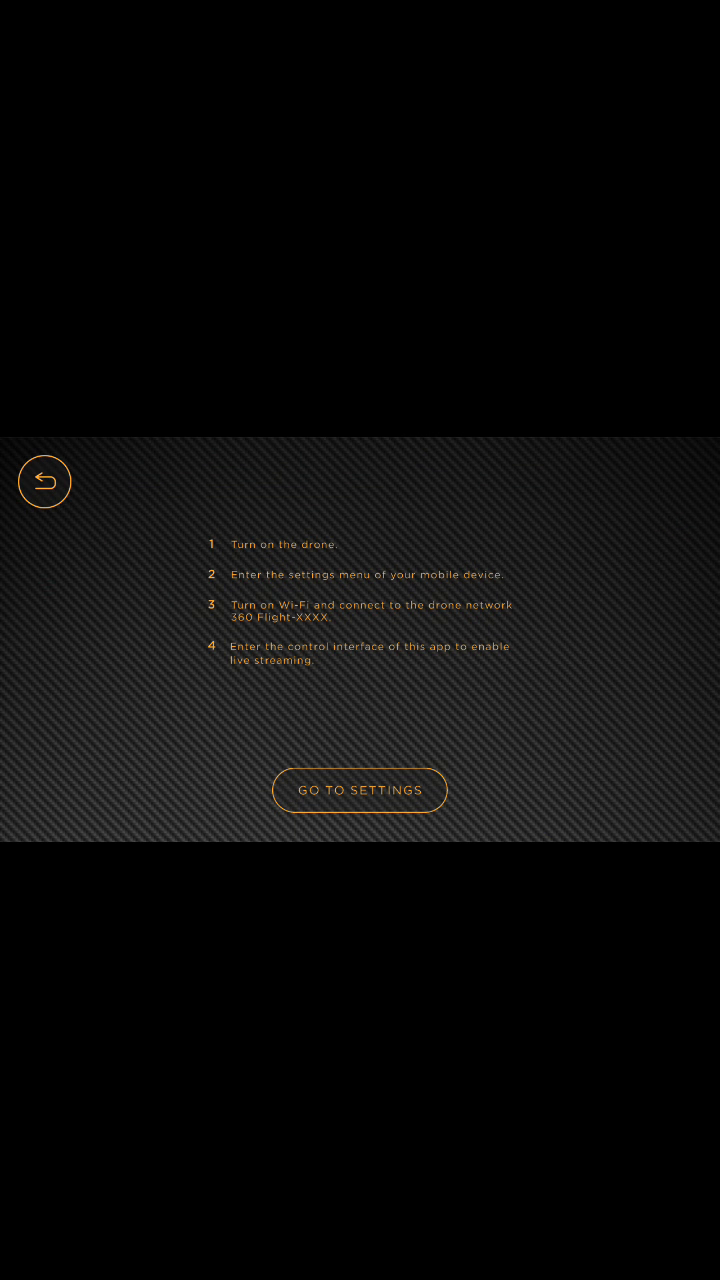
Enter the control view to stream the park path with VR, flip, photo, video and playback buttons
{"action": "left_click", "coordinate": [359, 790]}
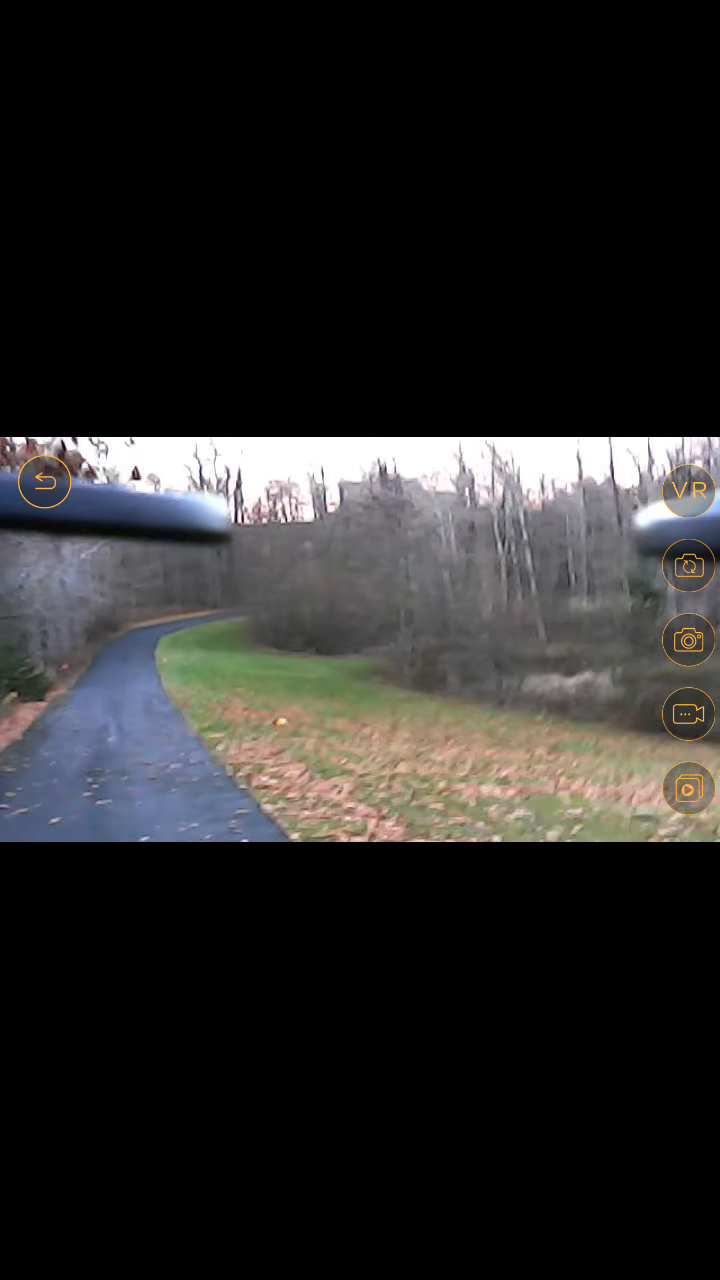